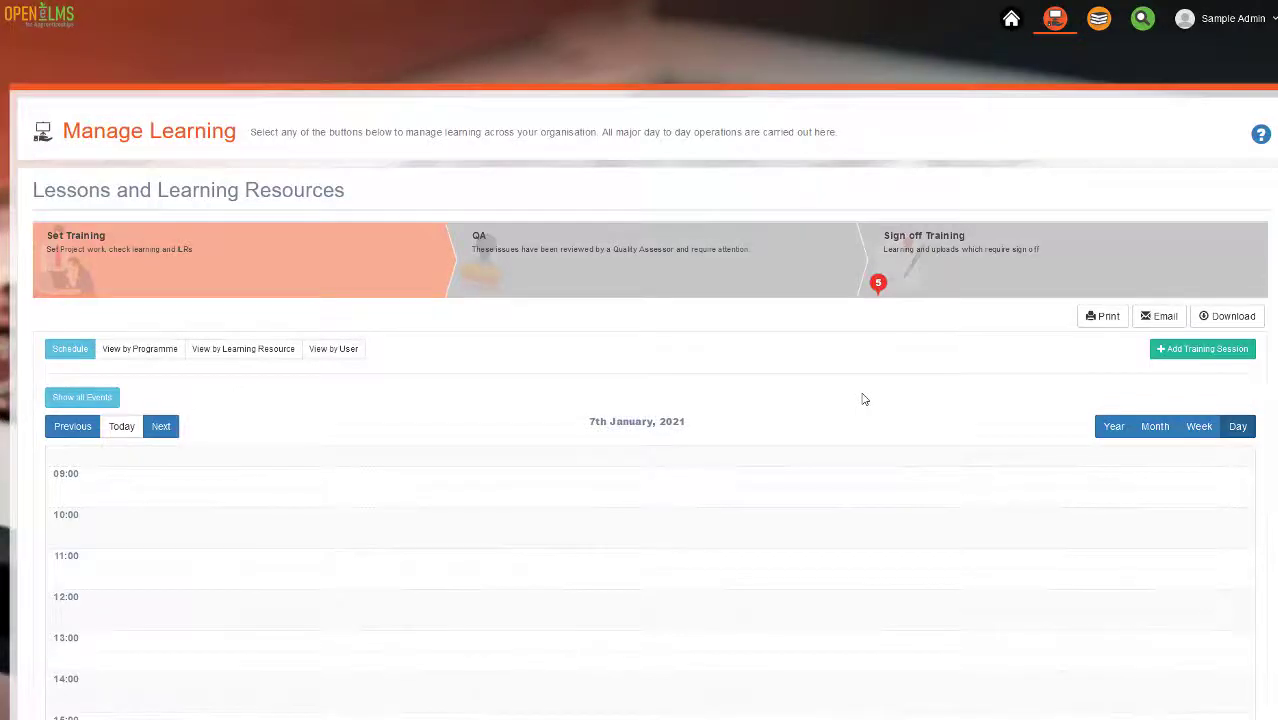
mouse_move(504, 428)
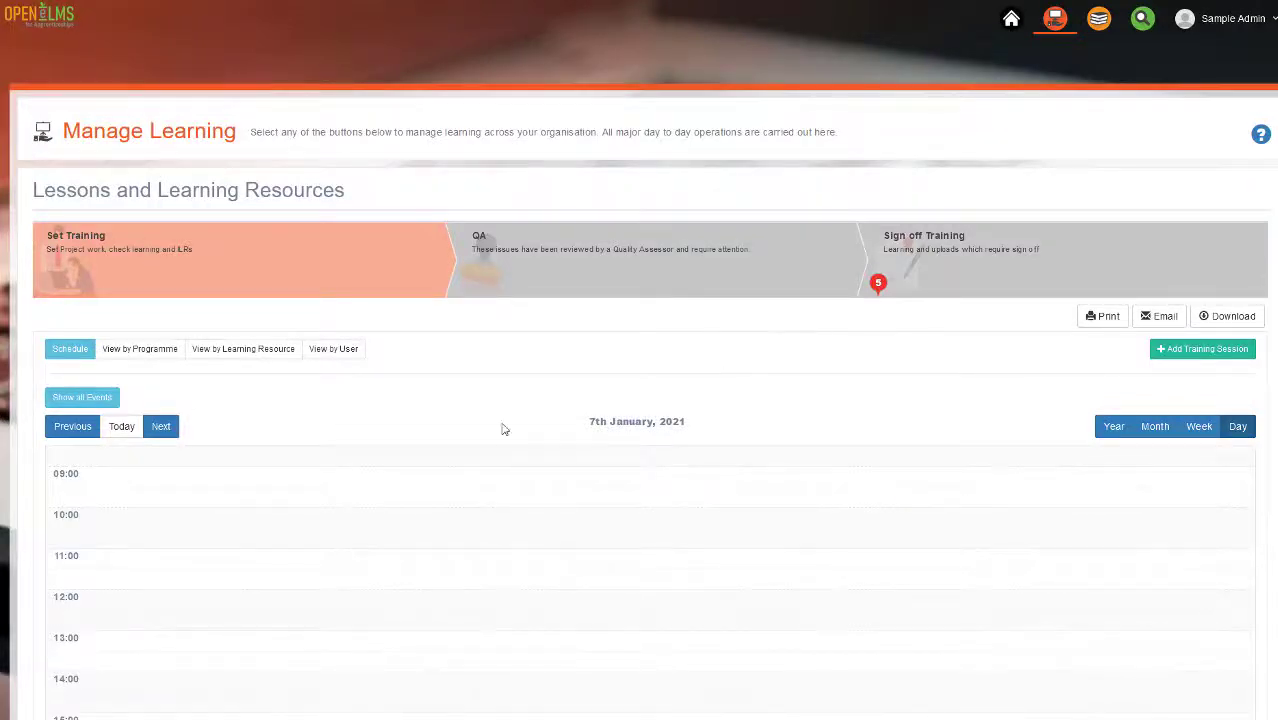
mouse_move(588, 250)
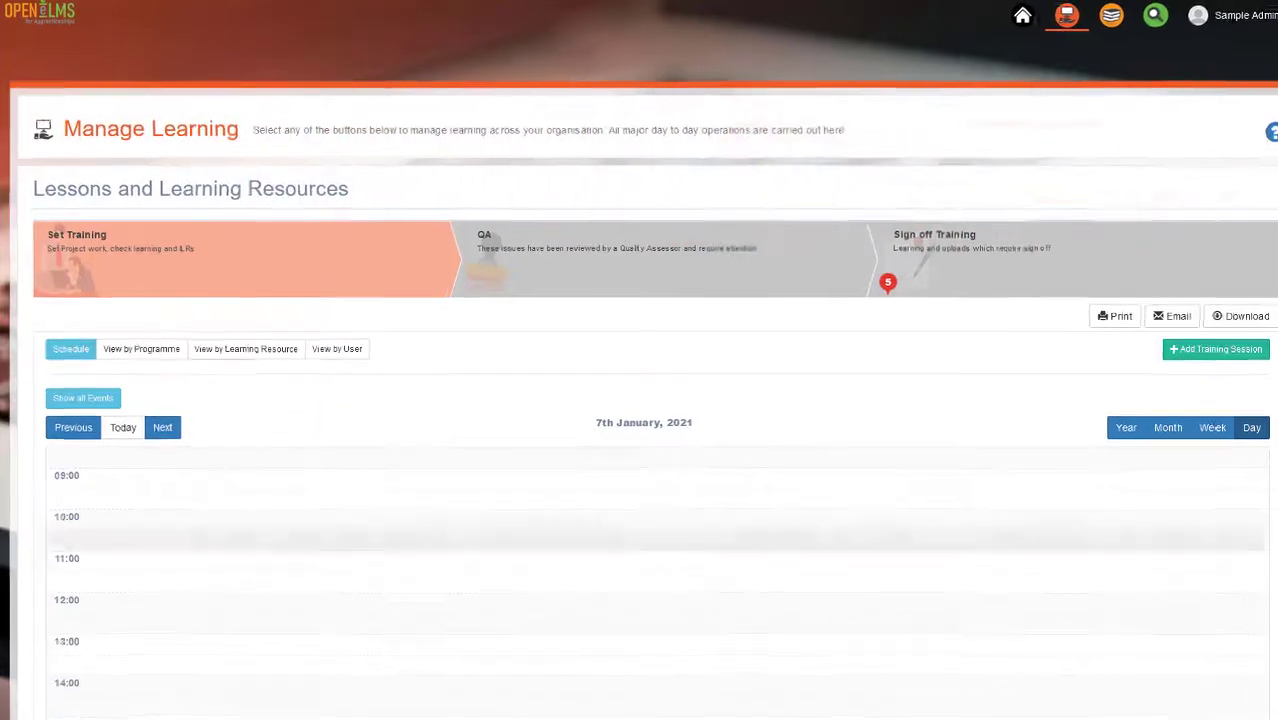
Step: Show the whole week's training schedule and review a Training session's details
left_click(1196, 428)
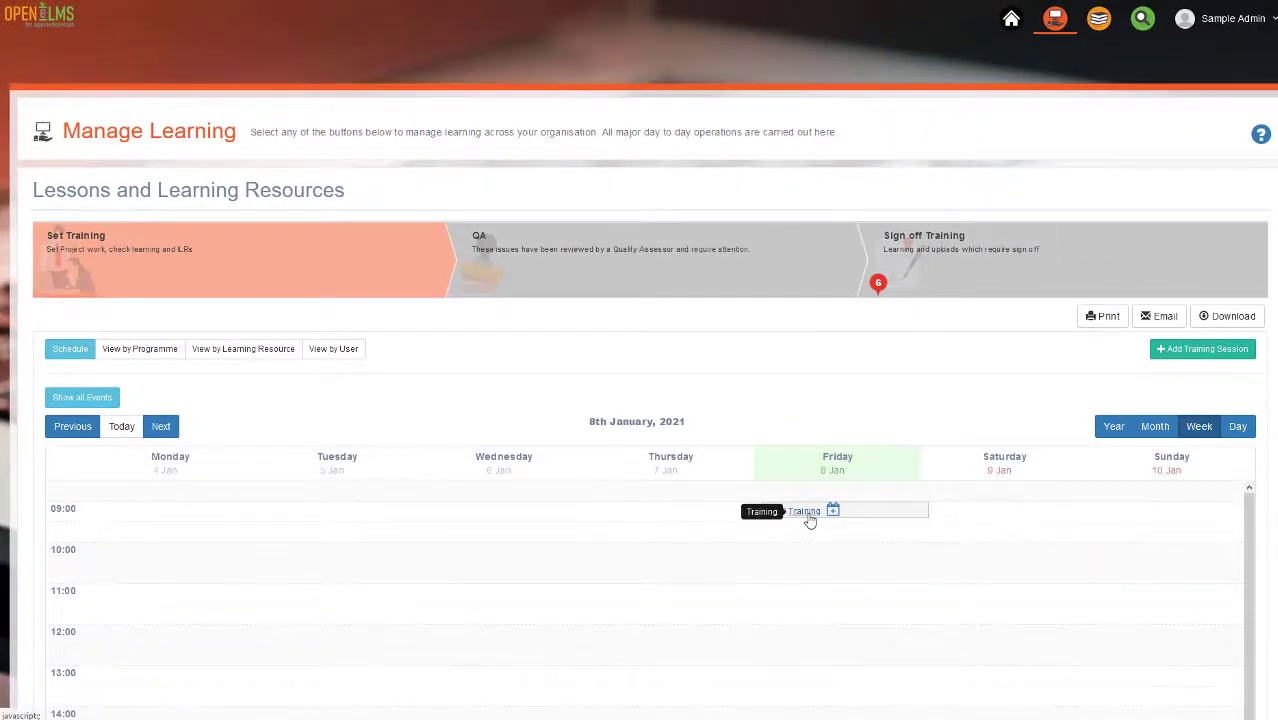
left_click(804, 512)
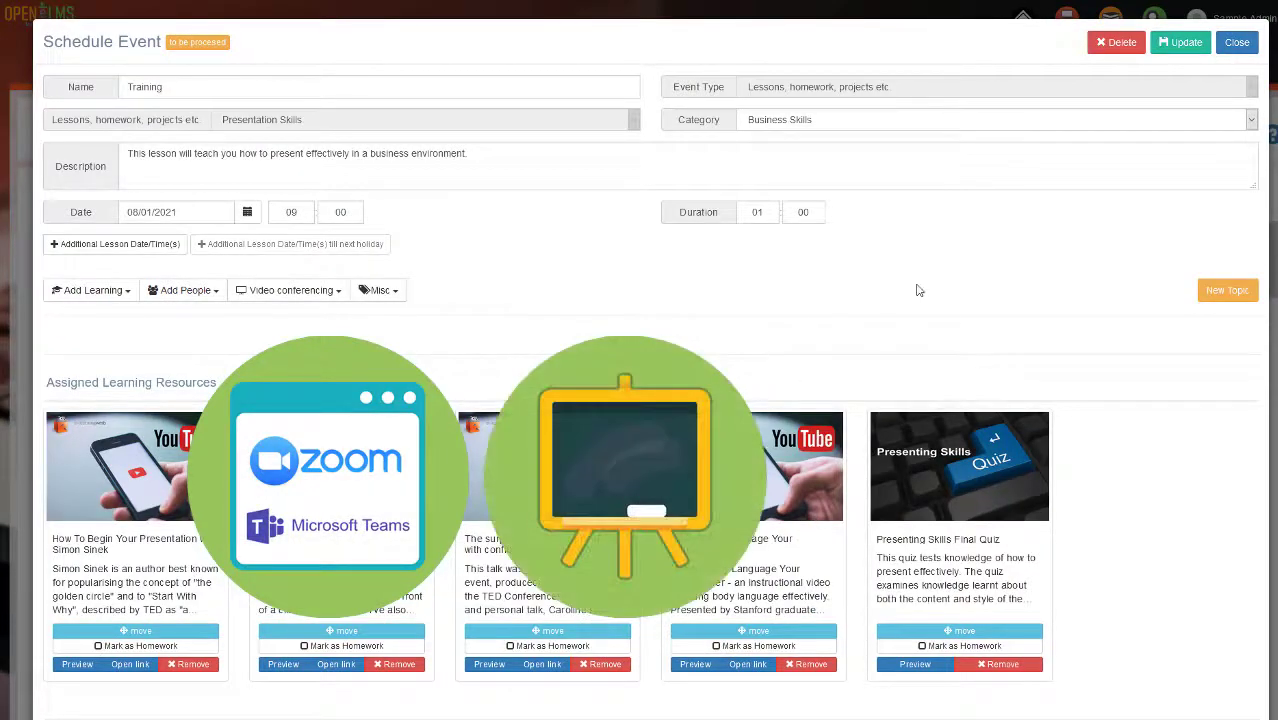
scroll("down", 3)
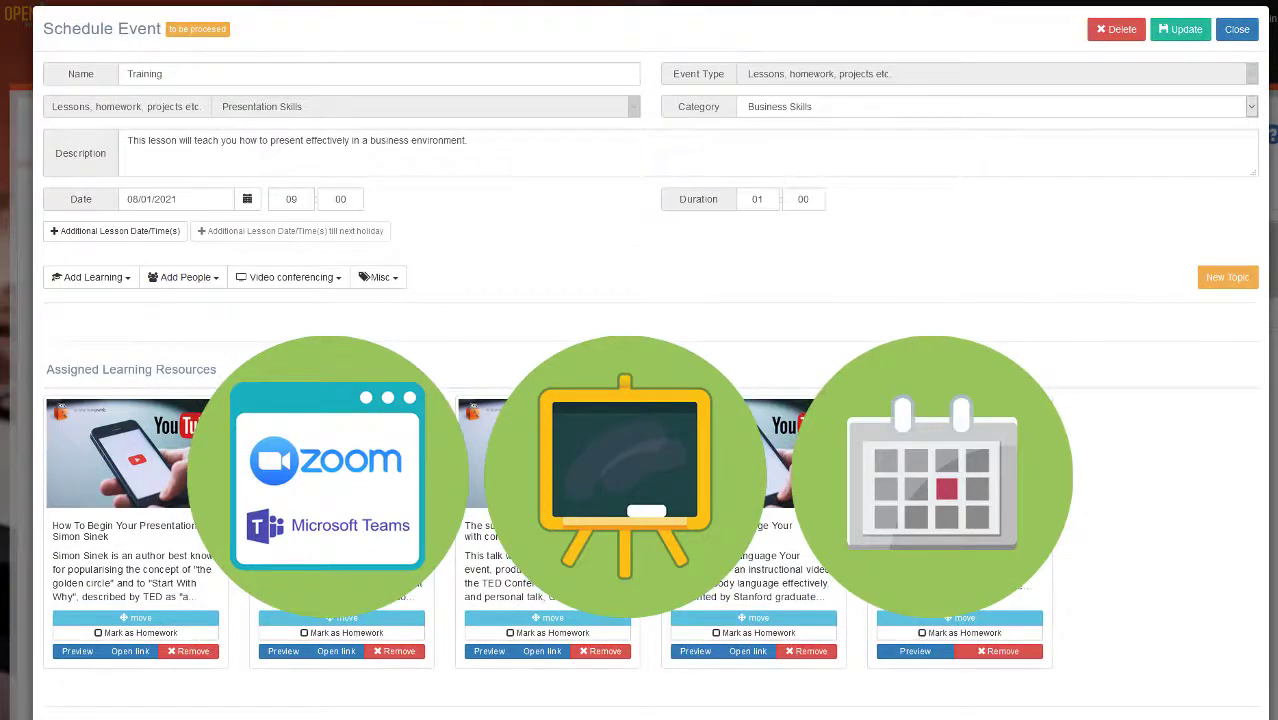
left_click(1236, 28)
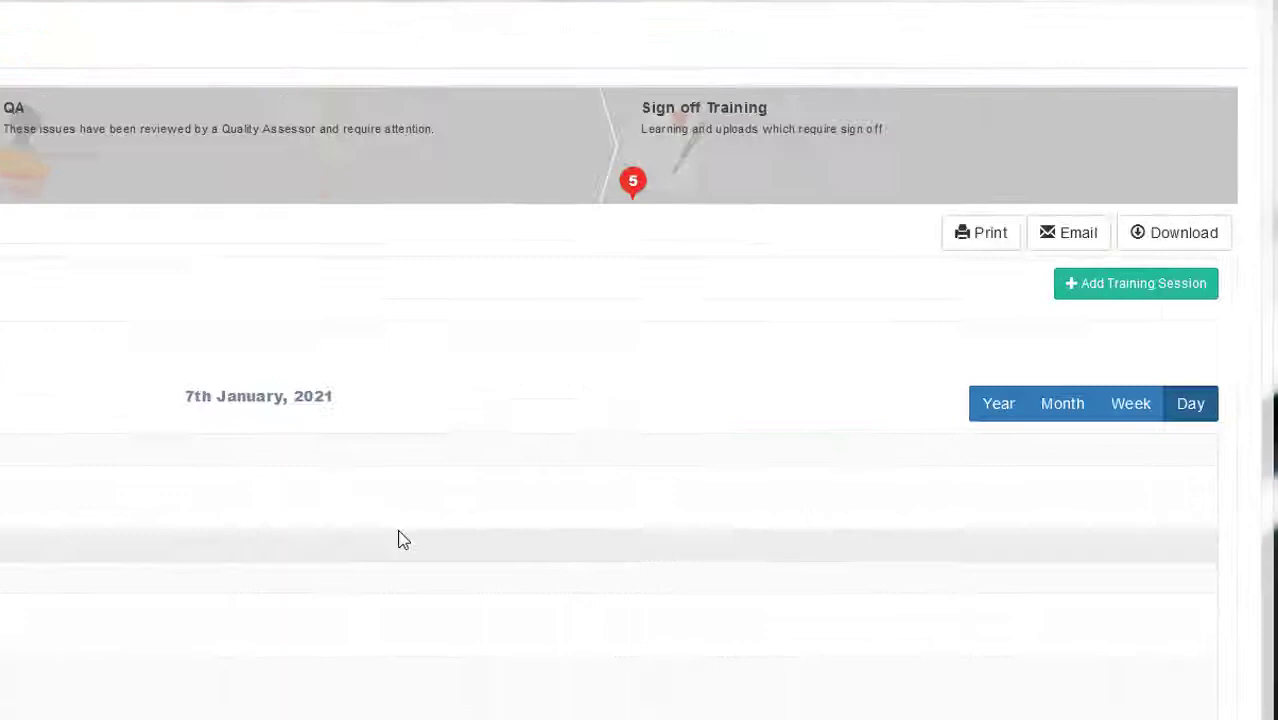
scroll("down", 3)
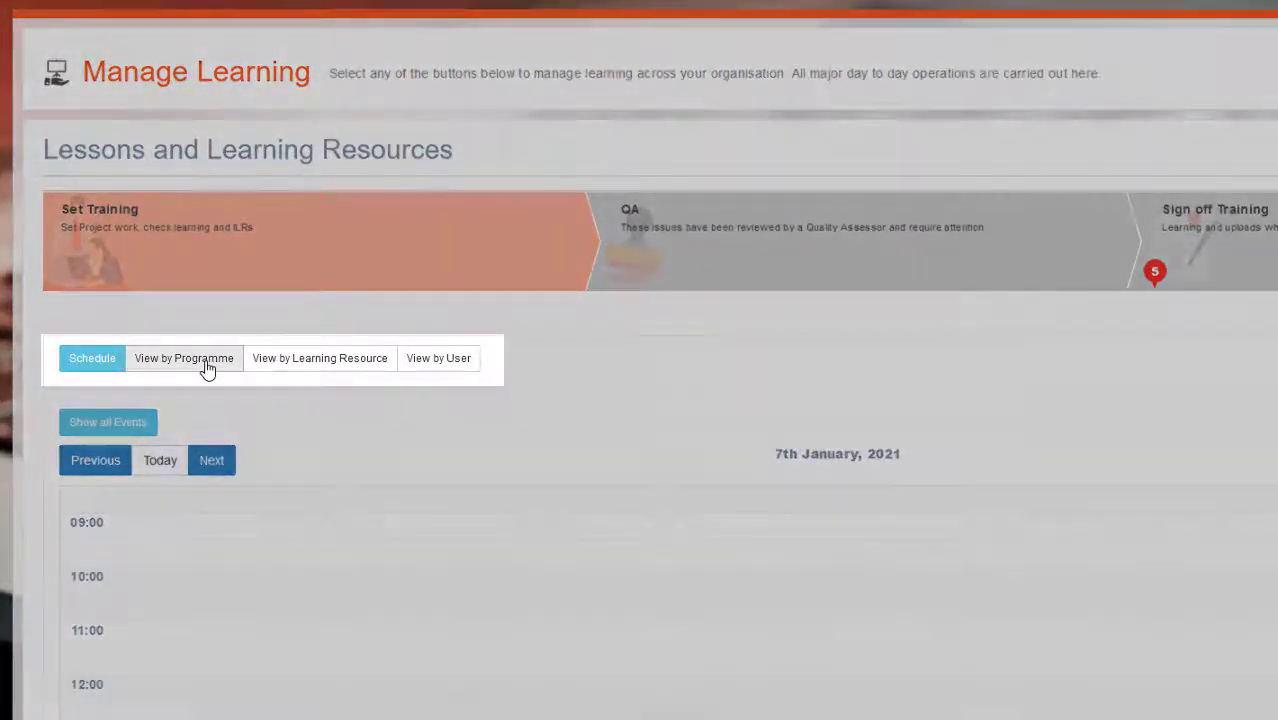
Step: View the Set Training report by programme, by learning resource and by user, then start an email to everyone listed
left_click(320, 358)
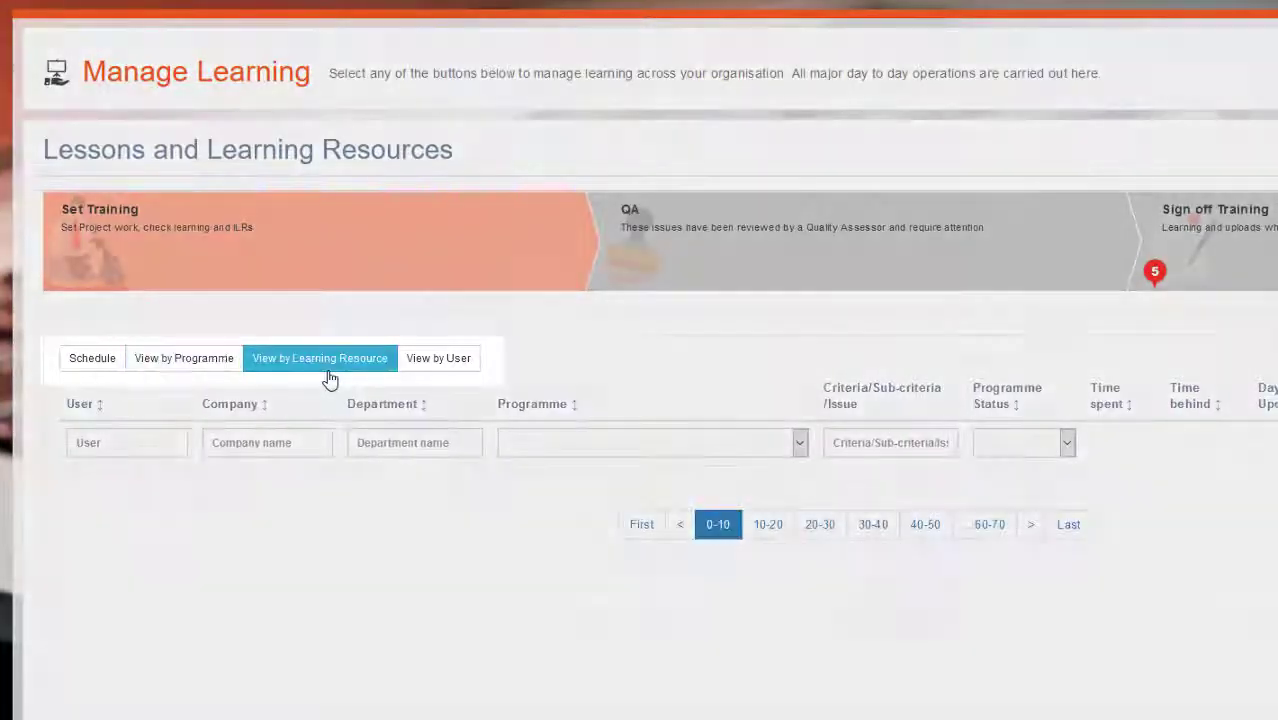
left_click(320, 358)
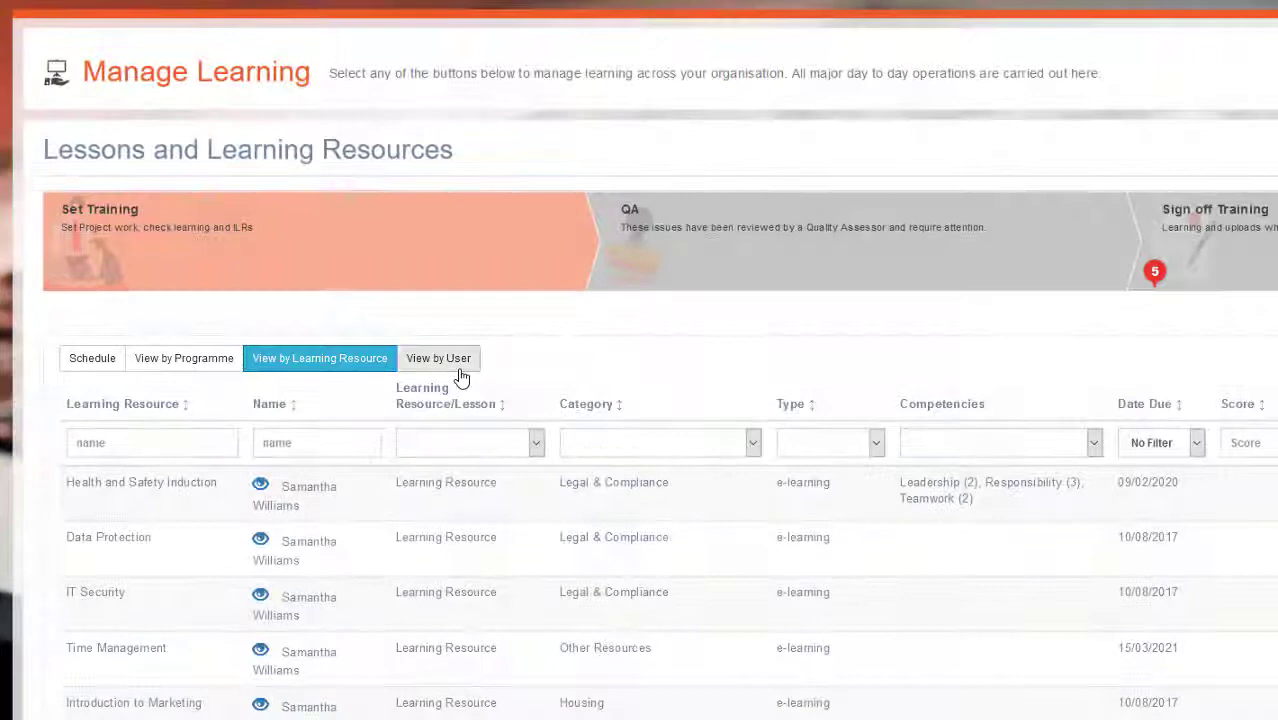
left_click(438, 356)
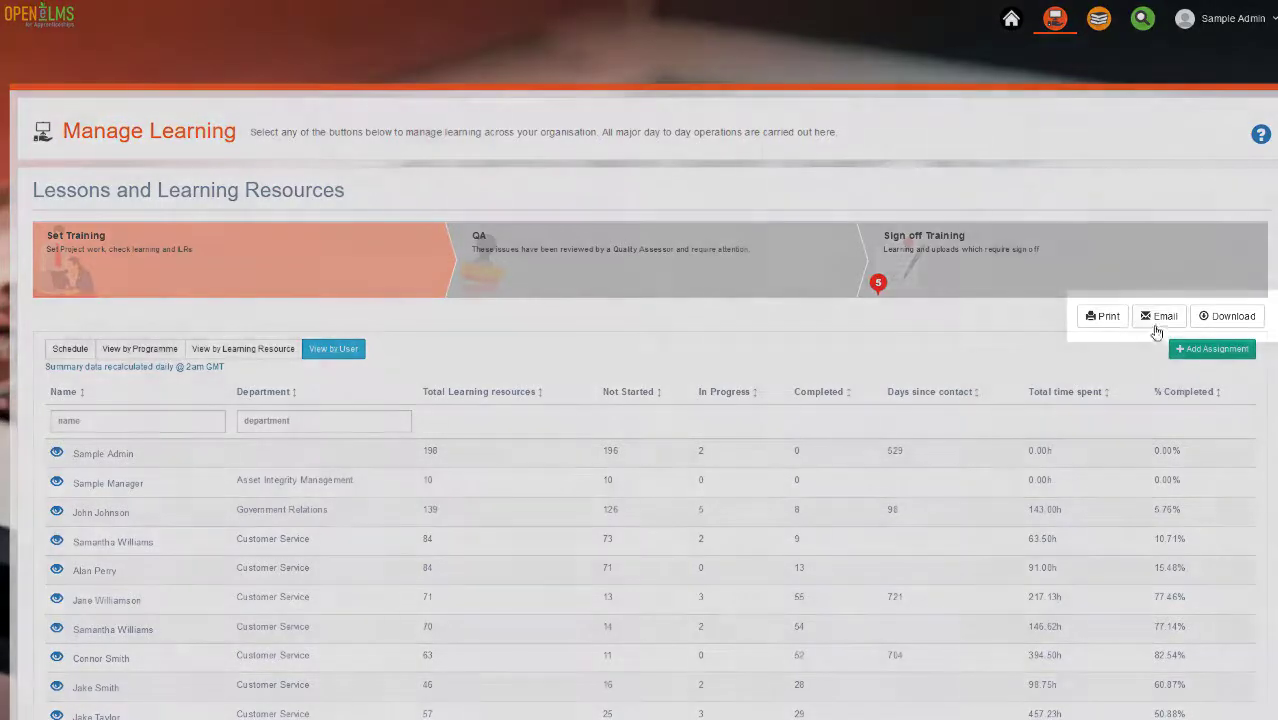
left_click(1160, 316)
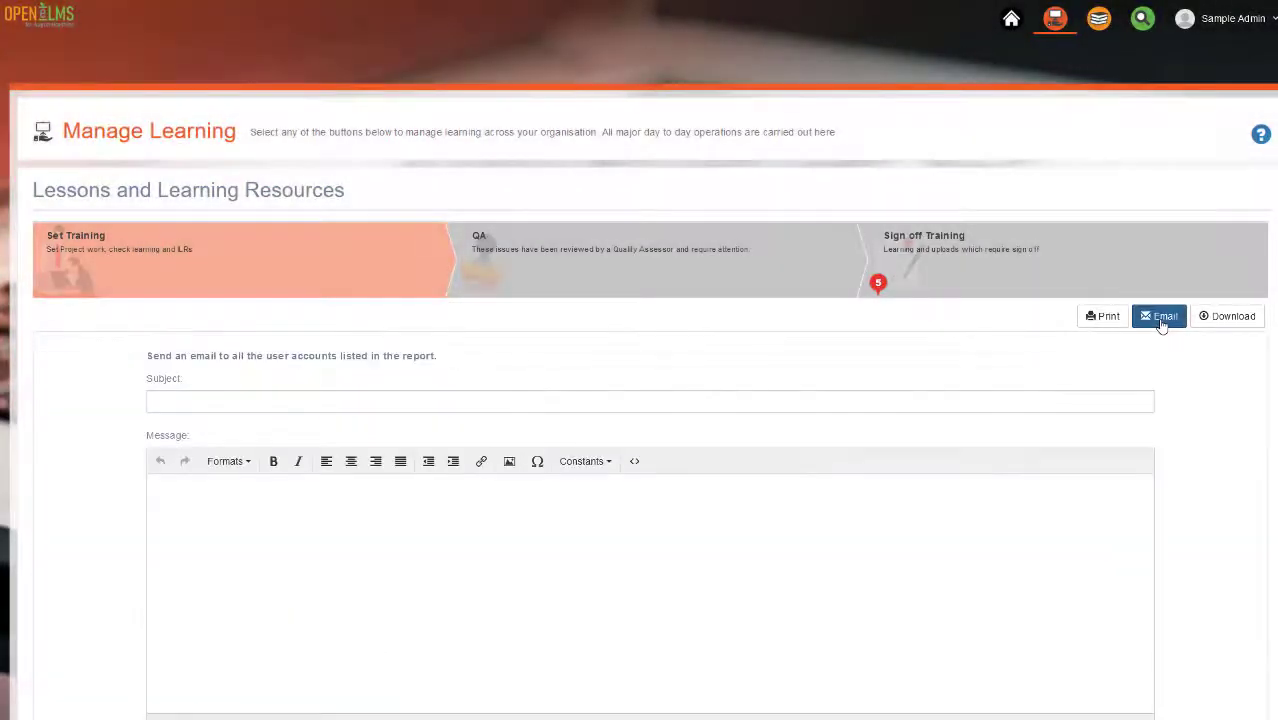
Step: Scroll down through the email form for messaging all listed users
scroll("down", 3)
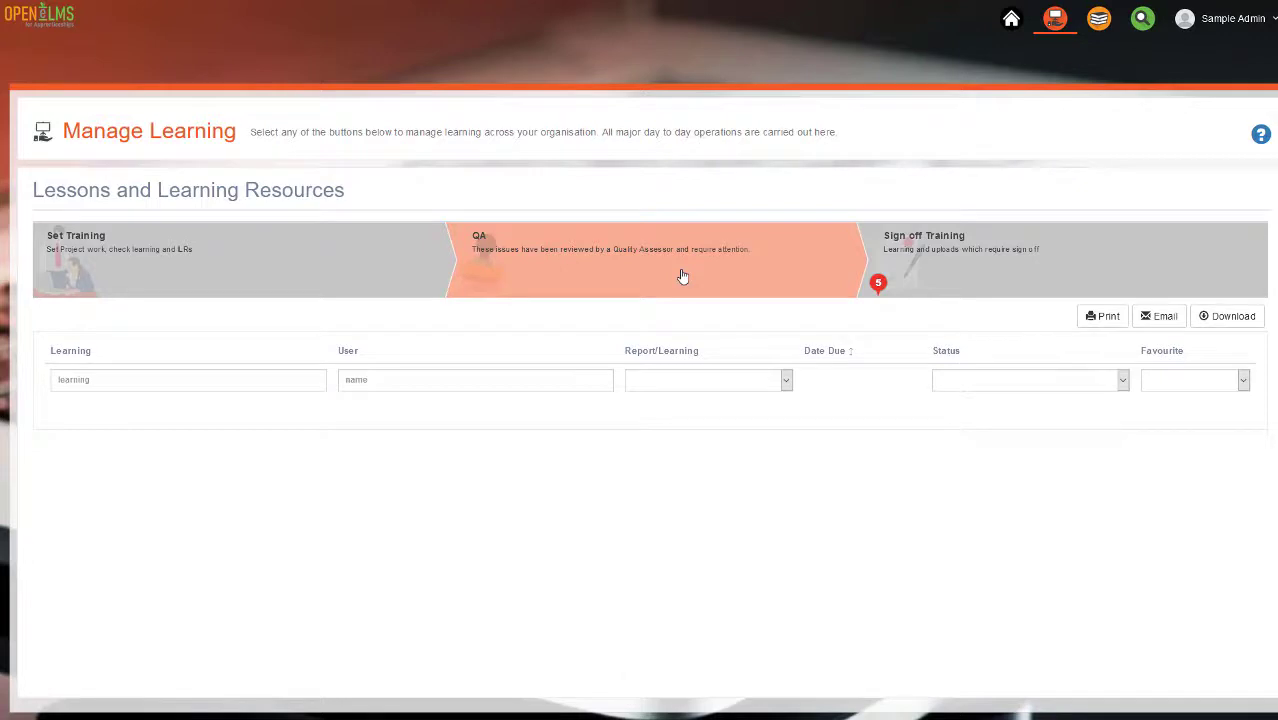
mouse_move(696, 332)
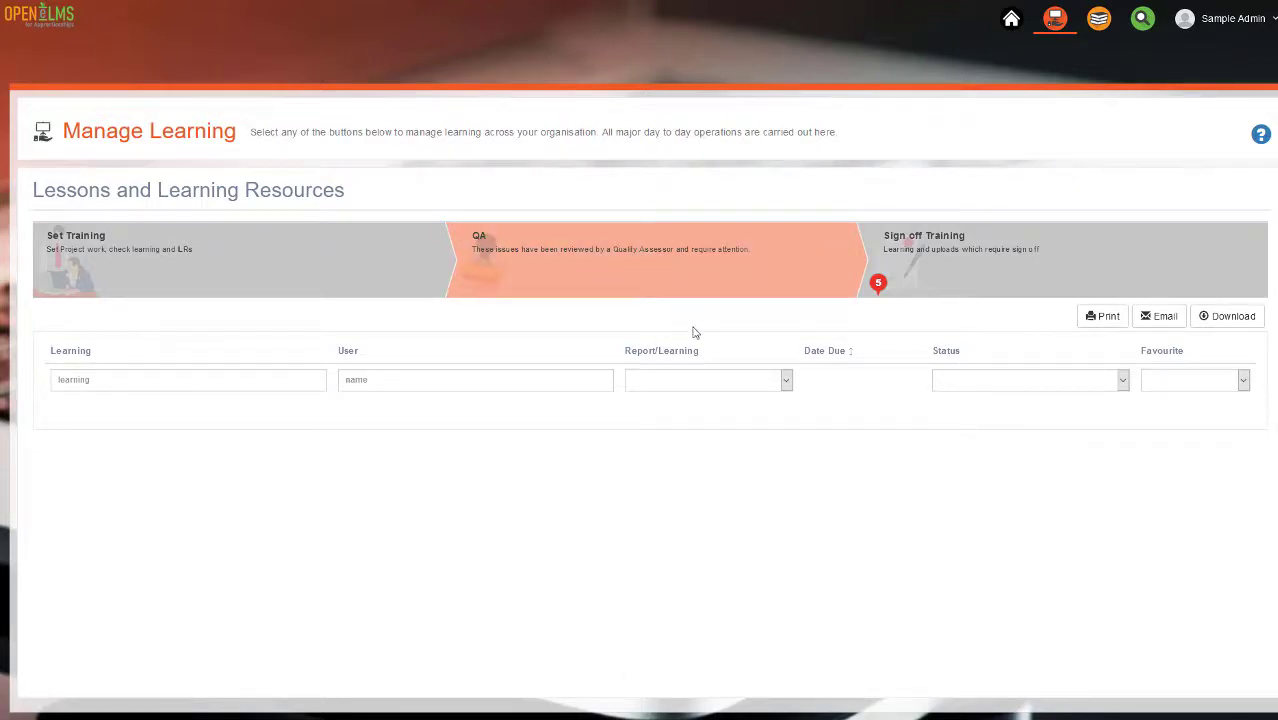
mouse_move(660, 332)
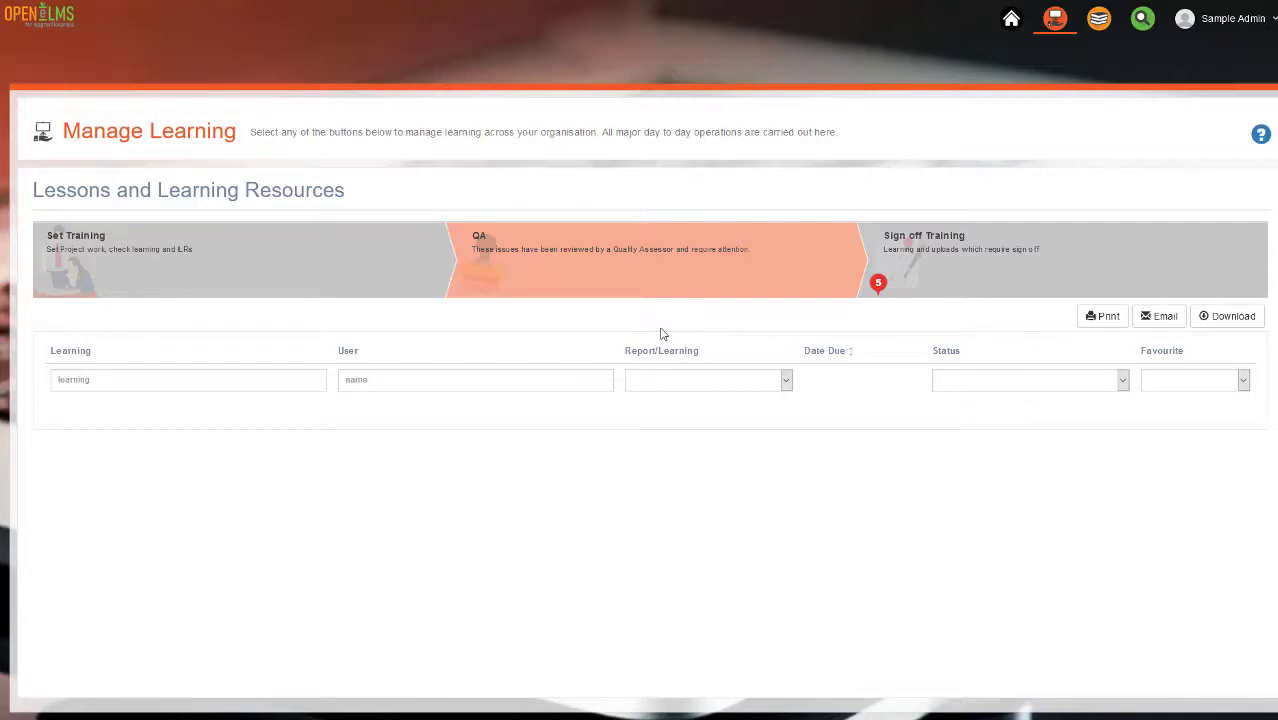
mouse_move(868, 342)
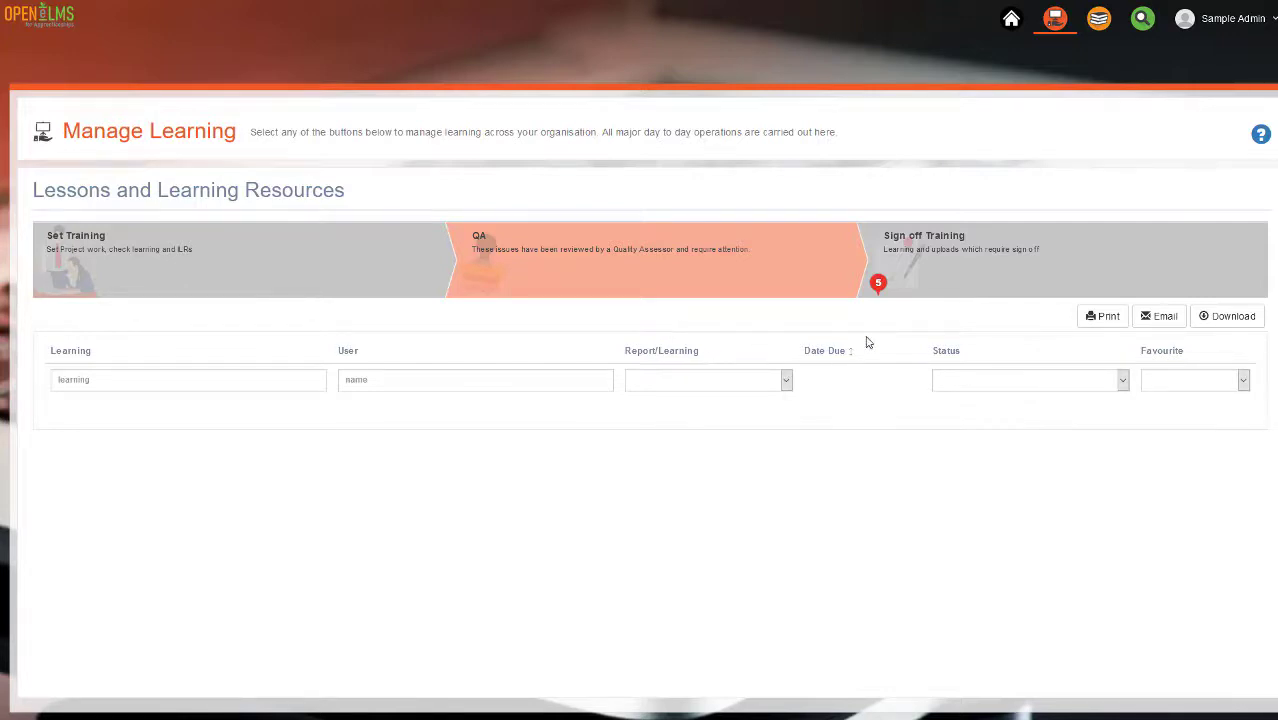
mouse_move(998, 328)
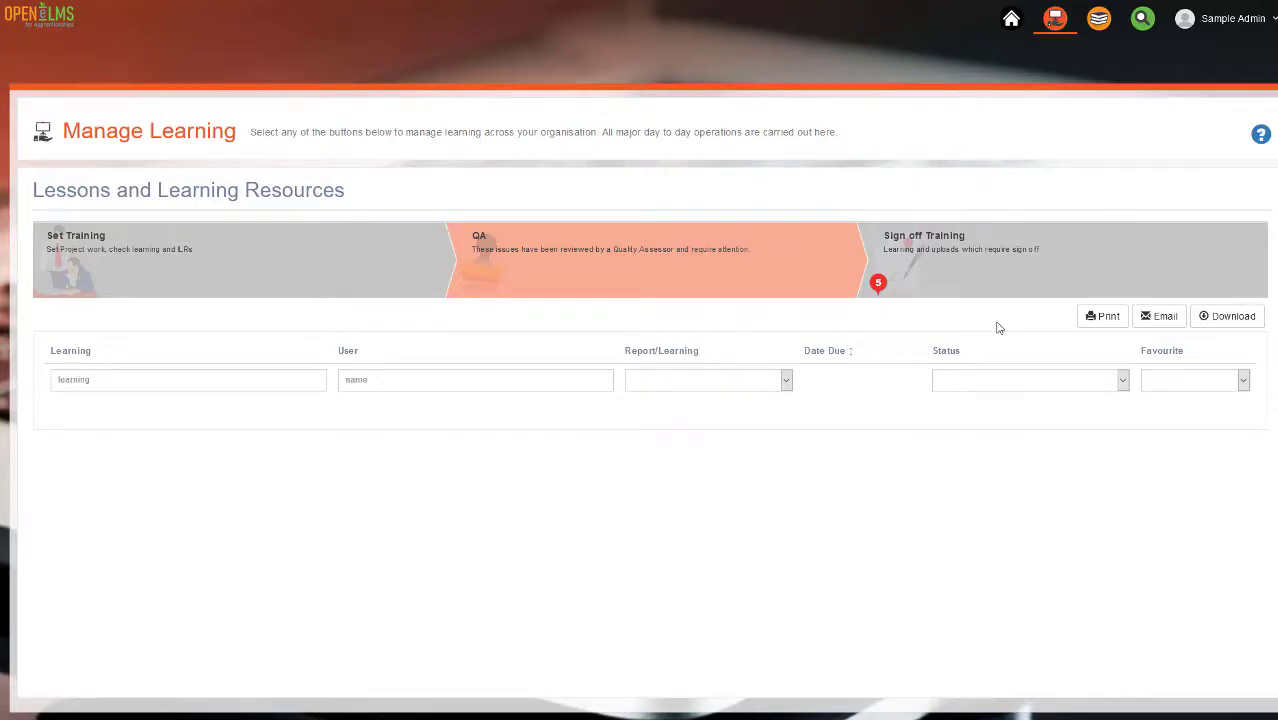
left_click(960, 242)
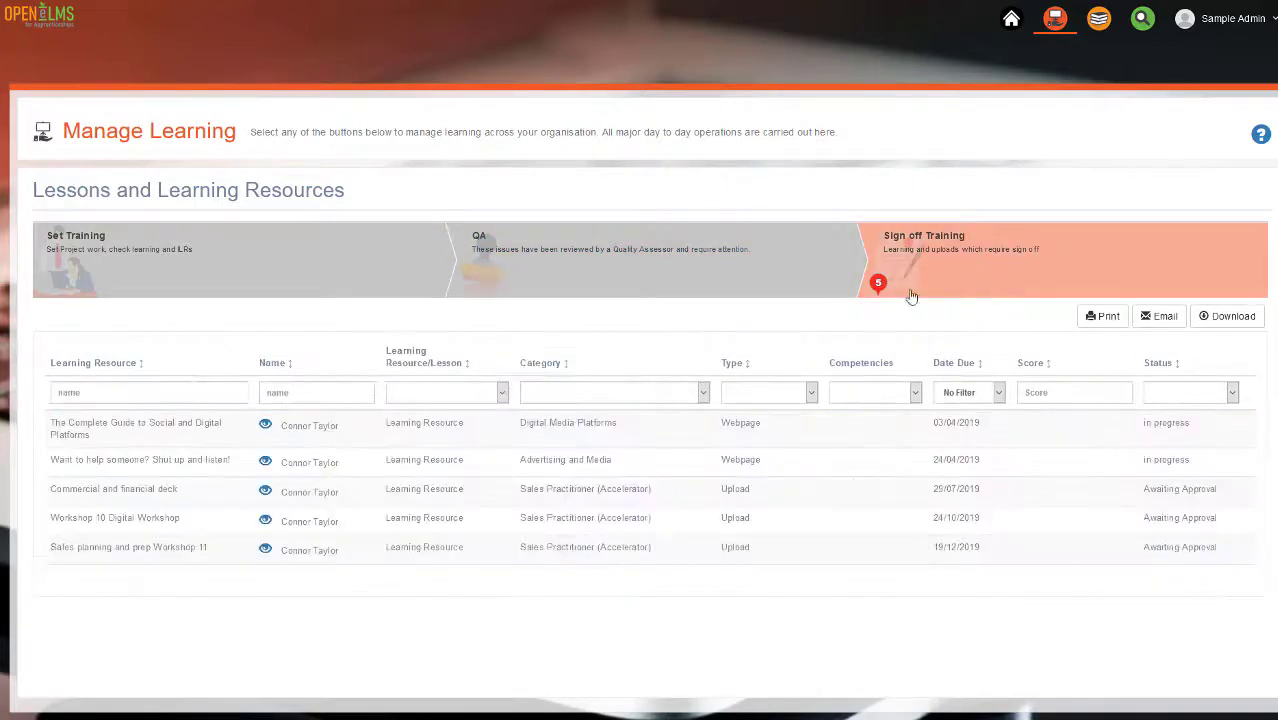
mouse_move(676, 320)
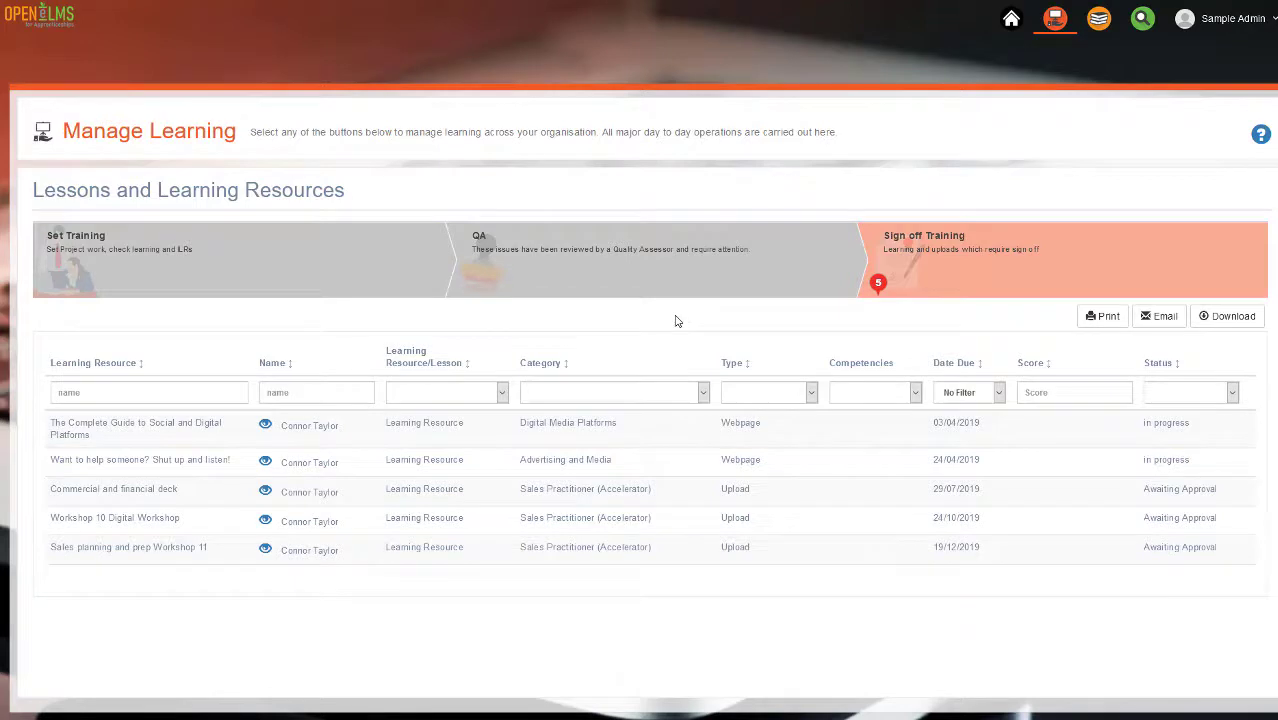
mouse_move(616, 358)
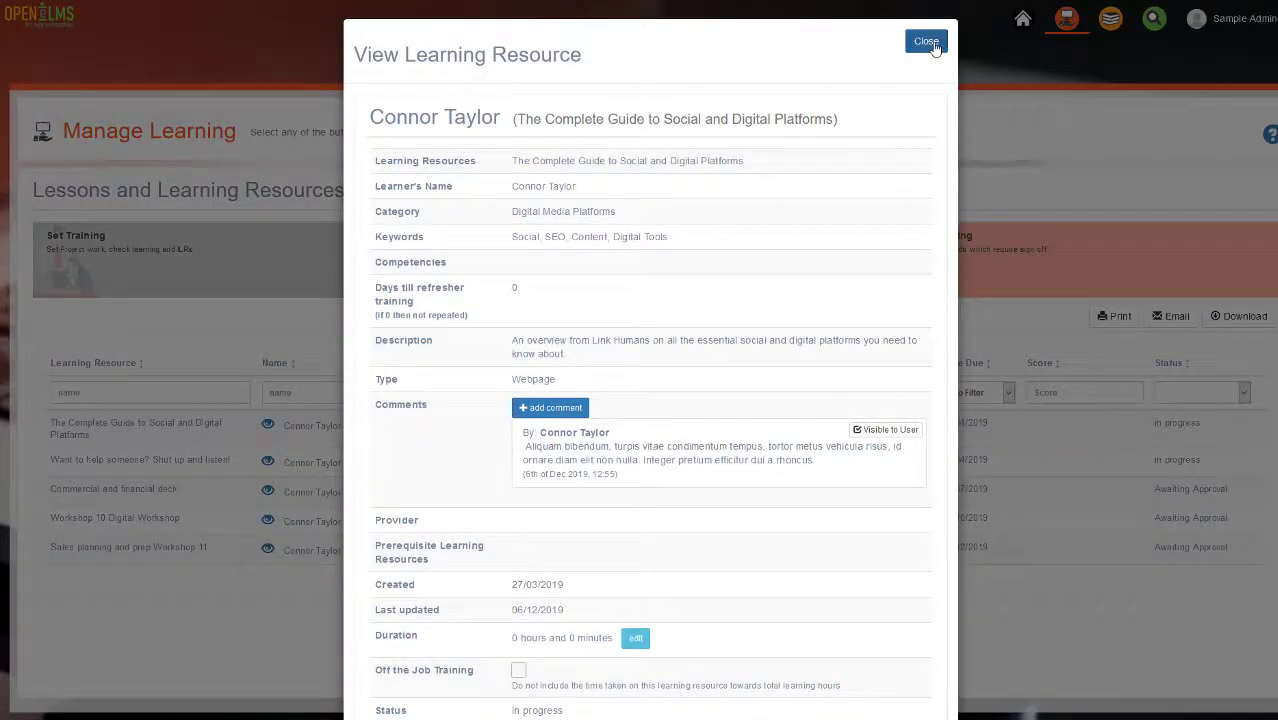
left_click(924, 40)
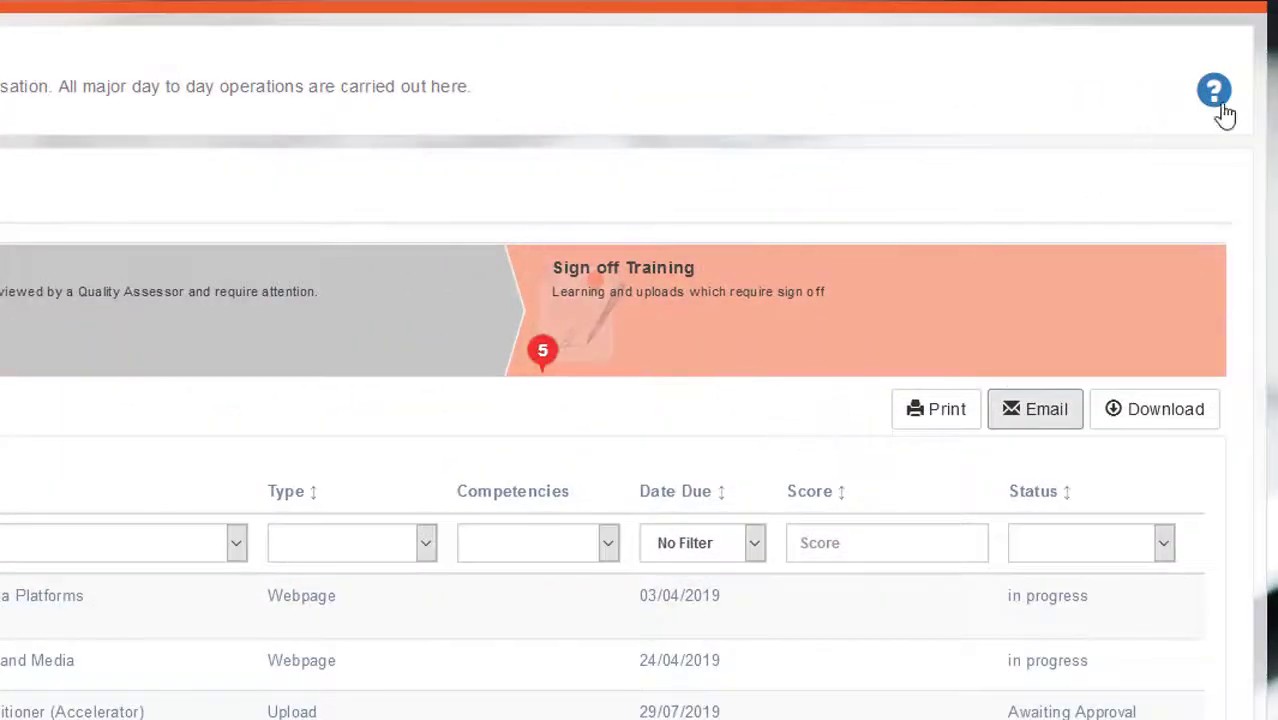
mouse_move(1214, 90)
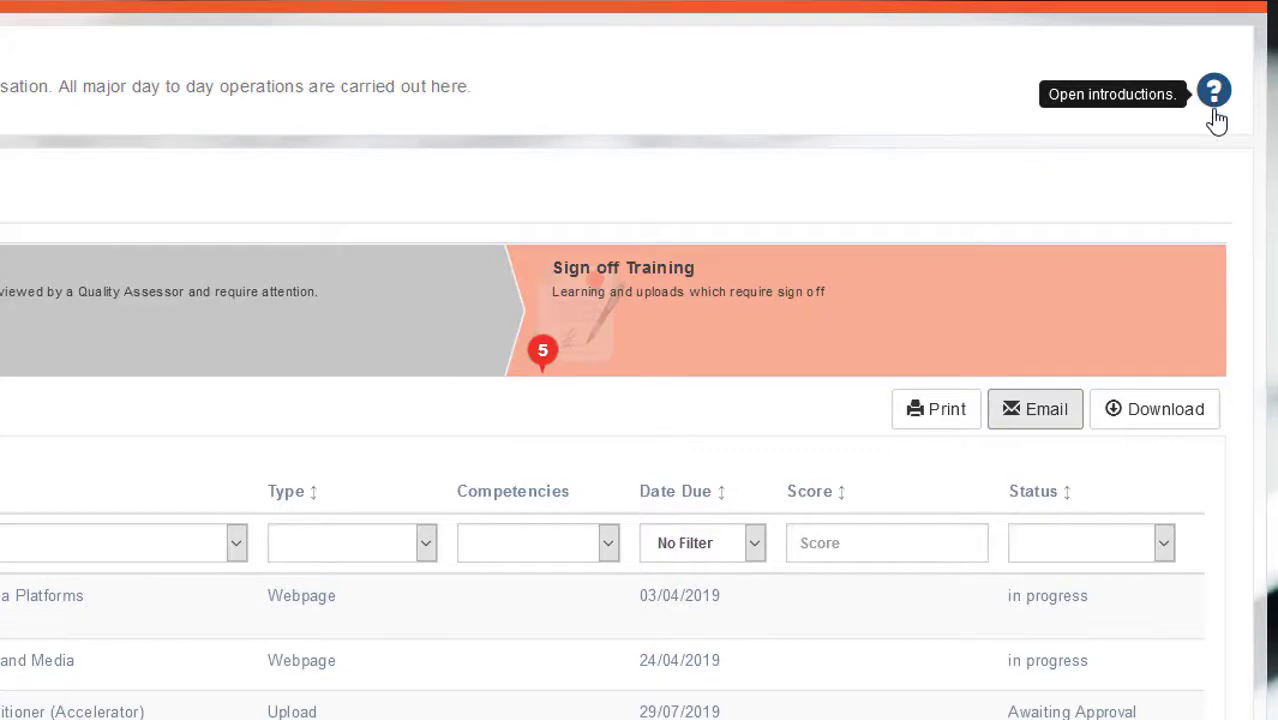